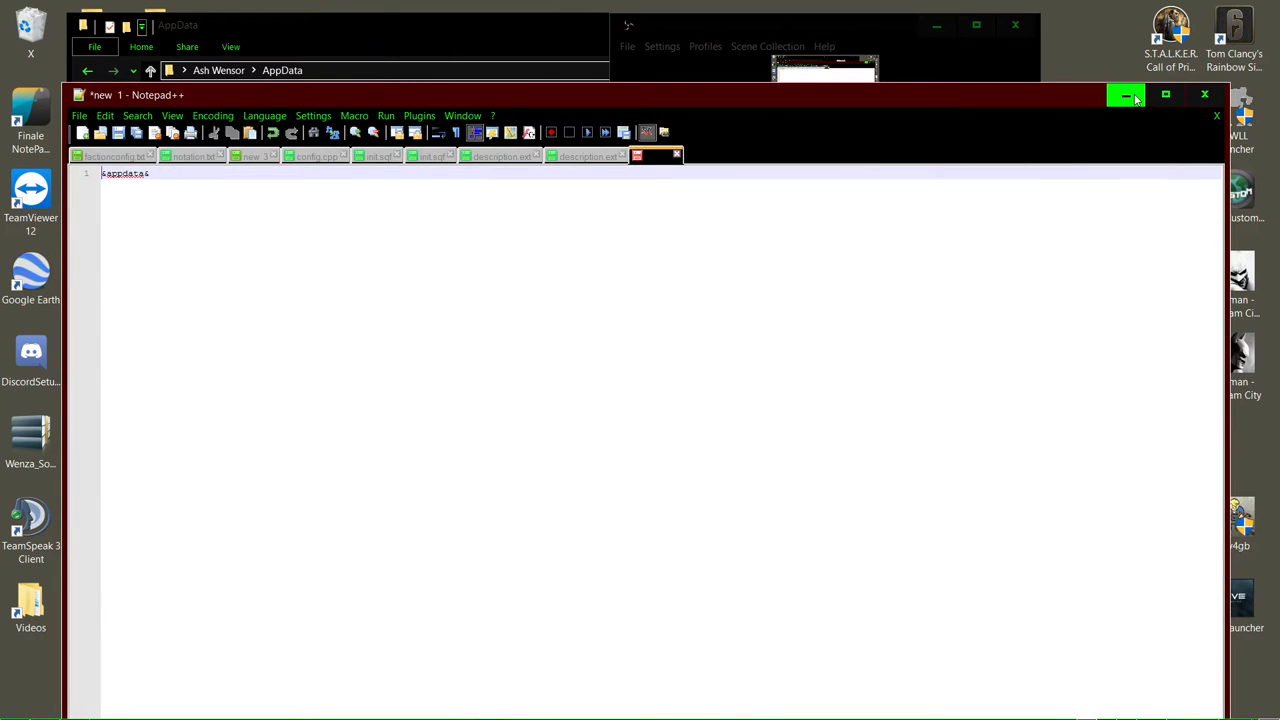
Minimize the Notepad++ note holding %appdata% to reveal the AppData folder in File Explorer.
left_click(1124, 94)
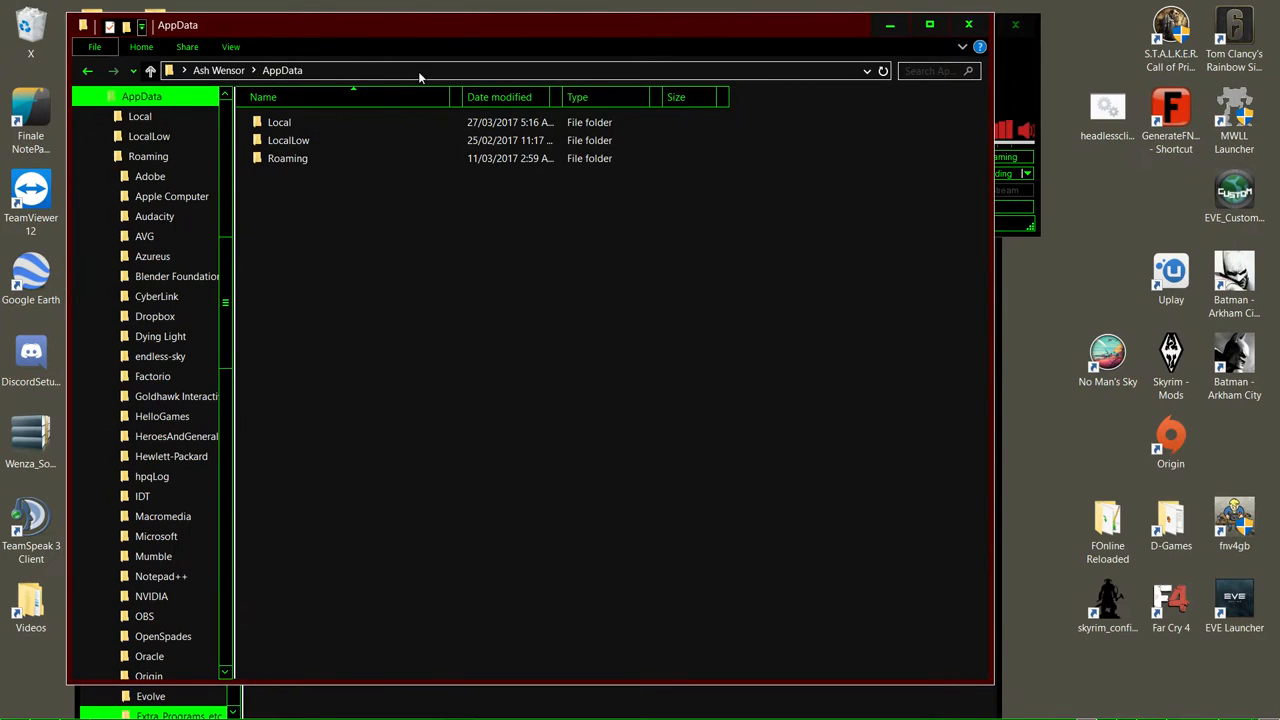
Open the Roaming folder and look over the acre, cache and plugins folders under TS3Client.
left_click(288, 158)
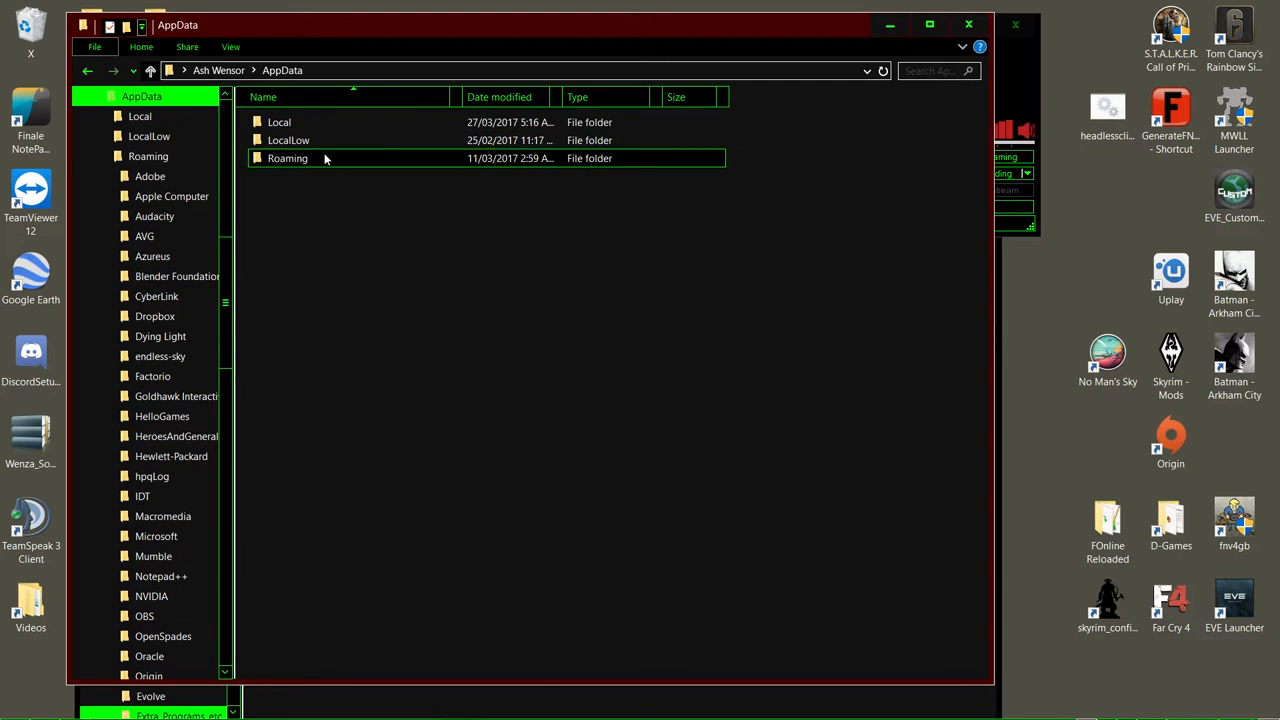
double_click(288, 158)
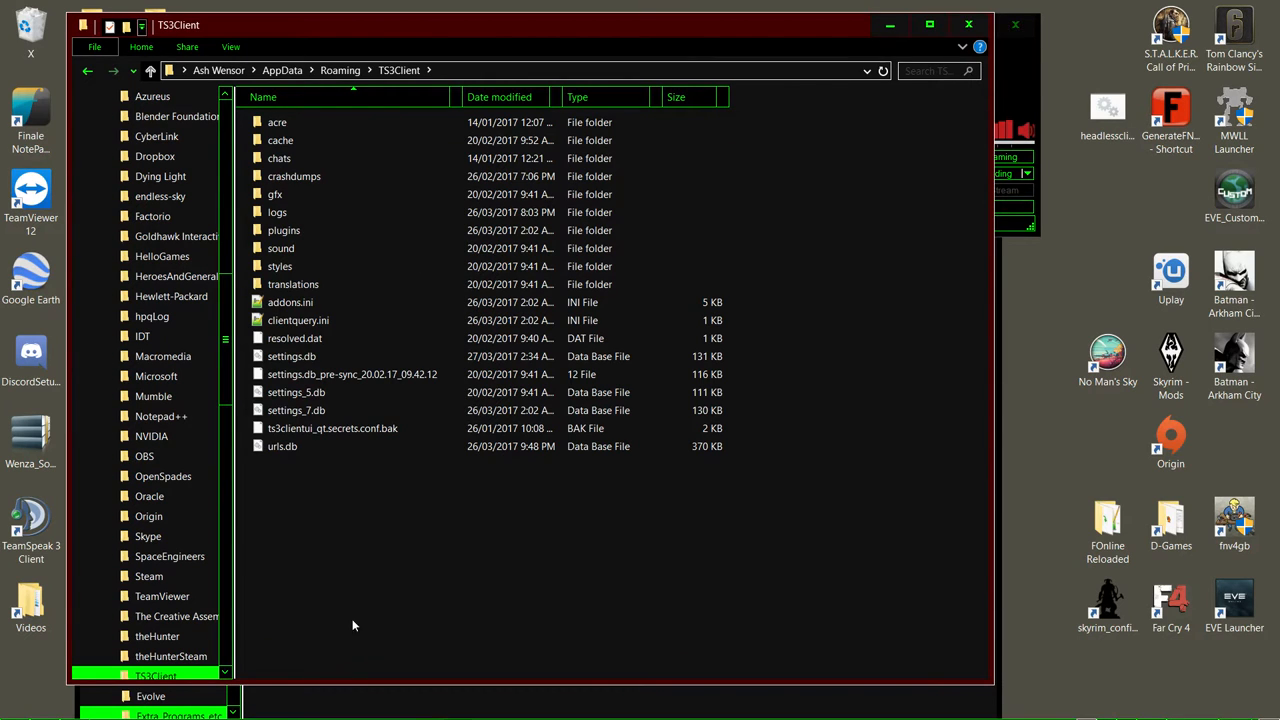
left_click(276, 122)
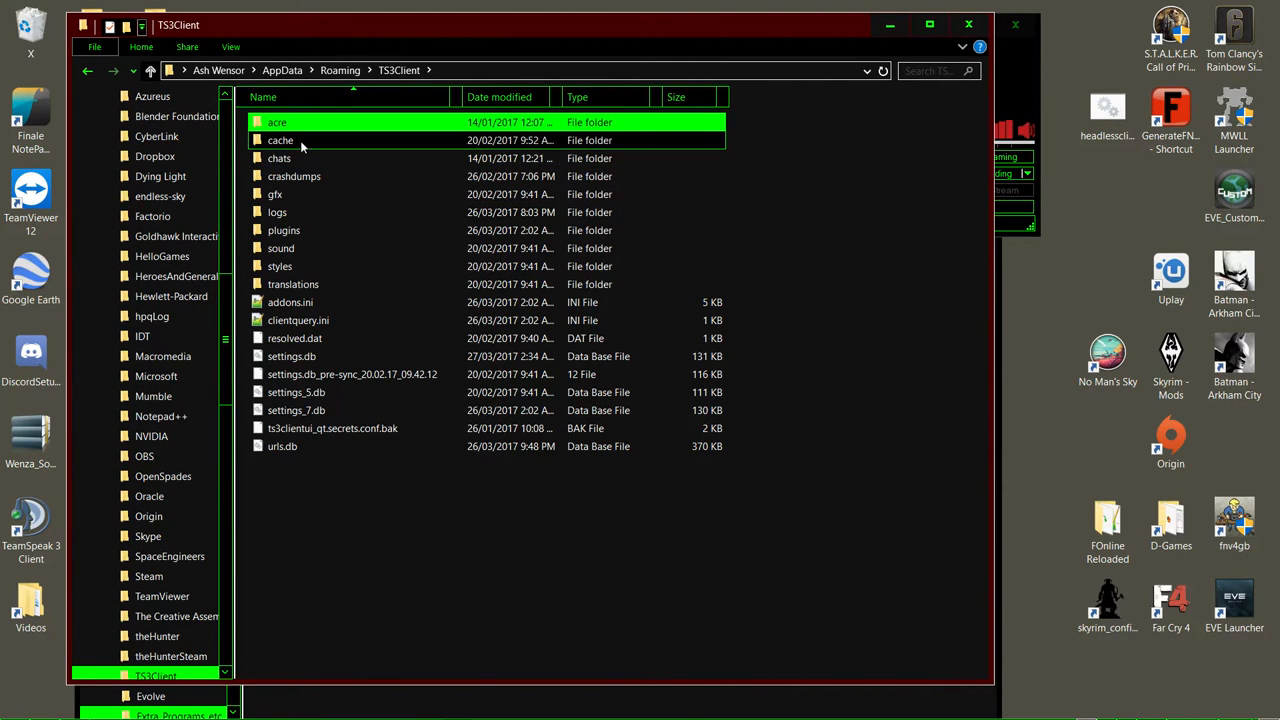
left_click(300, 140)
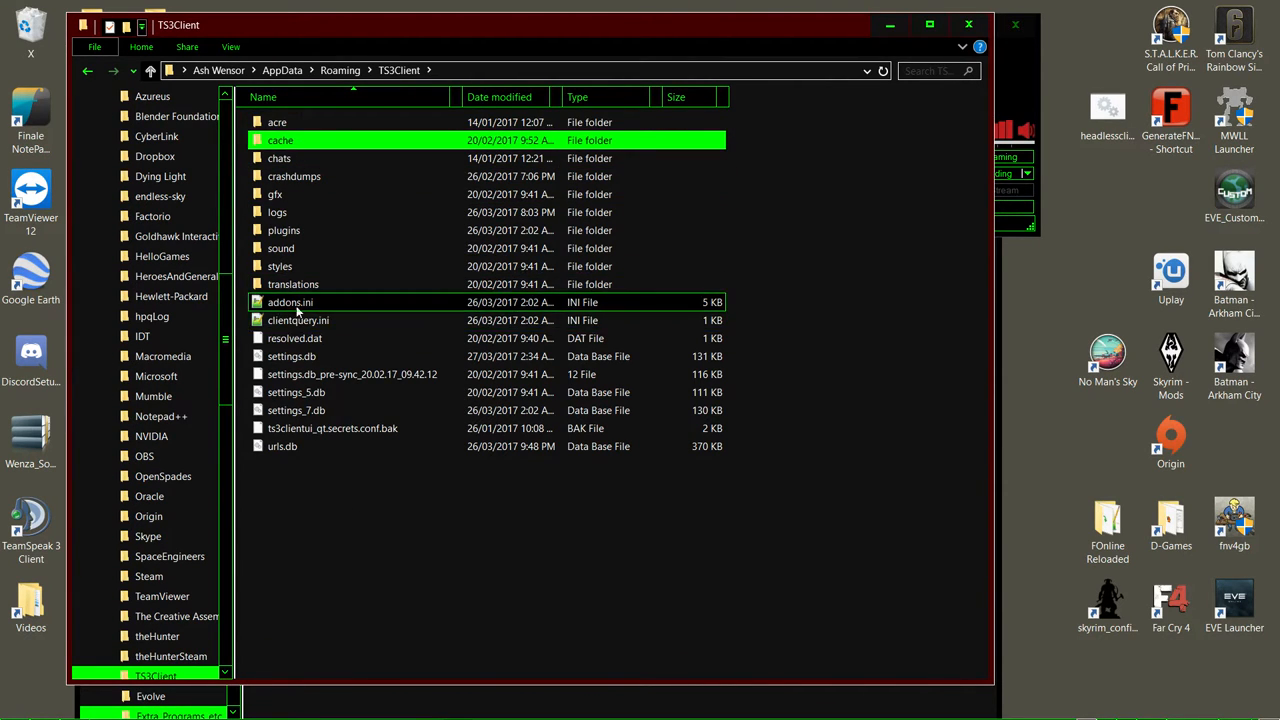
left_click(284, 230)
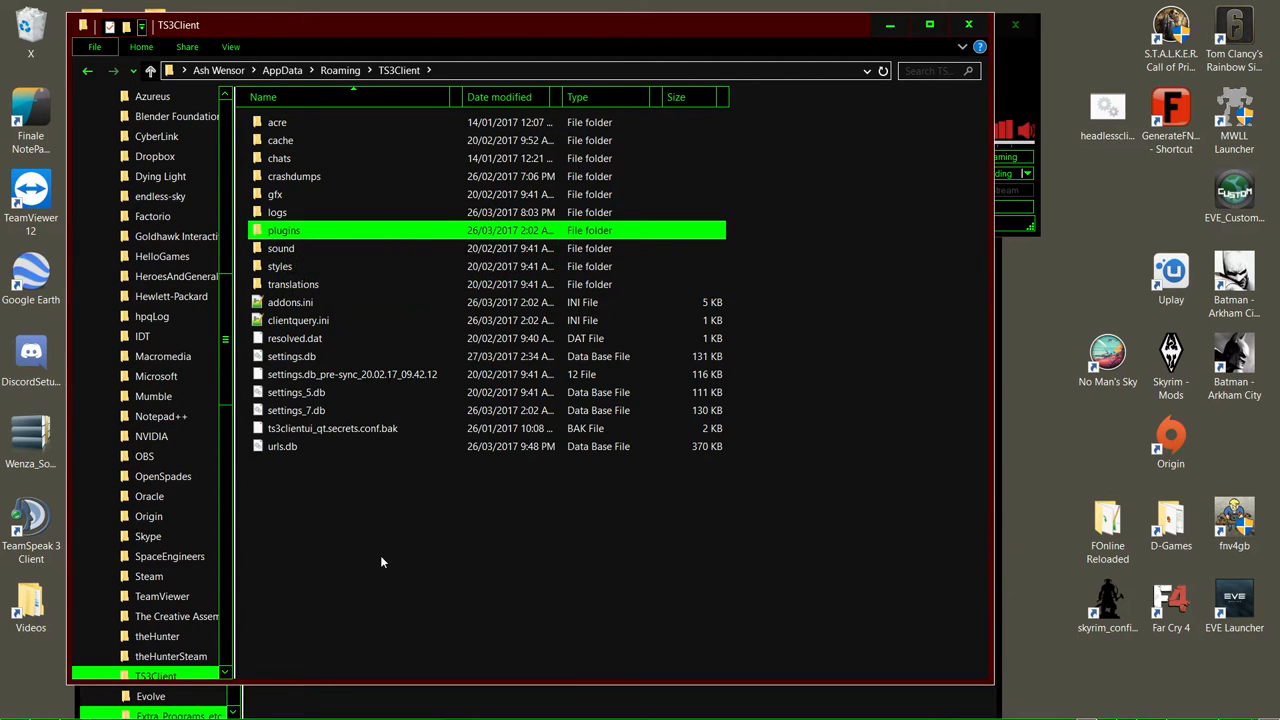
mouse_move(500, 292)
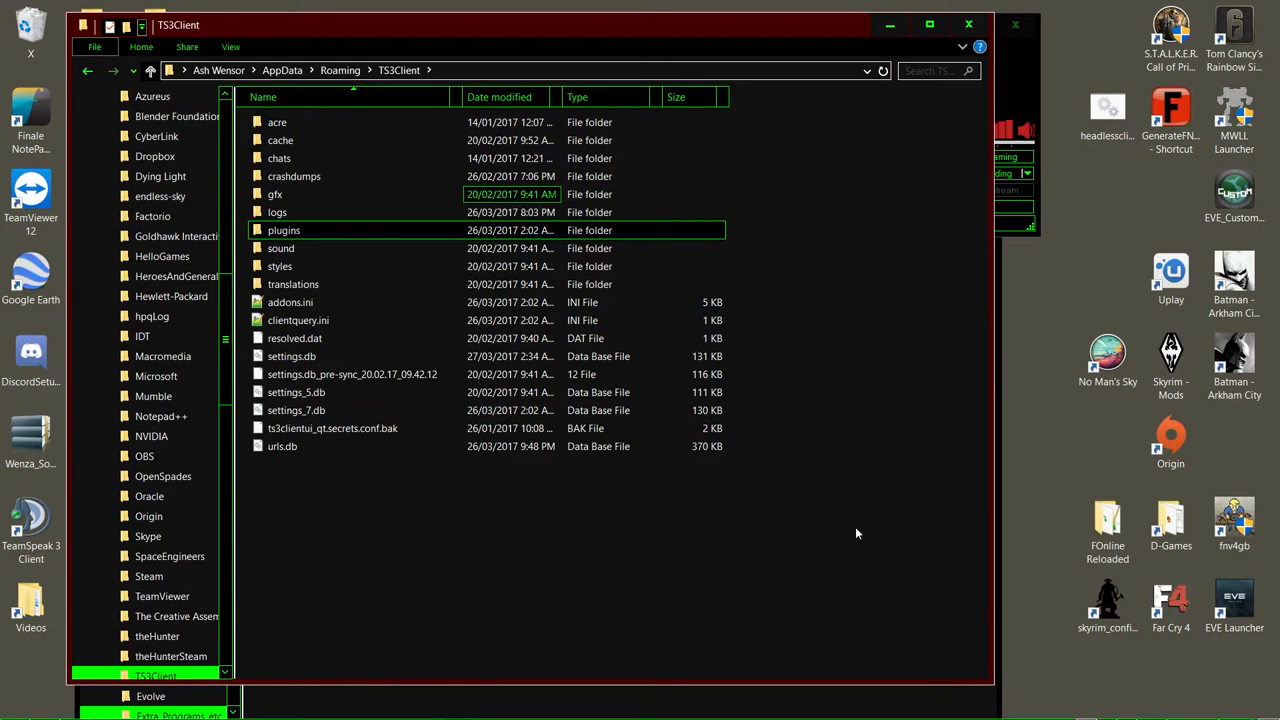
Go into the acre, cache and plugins folders inside the TS3Client settings folder.
left_click(276, 122)
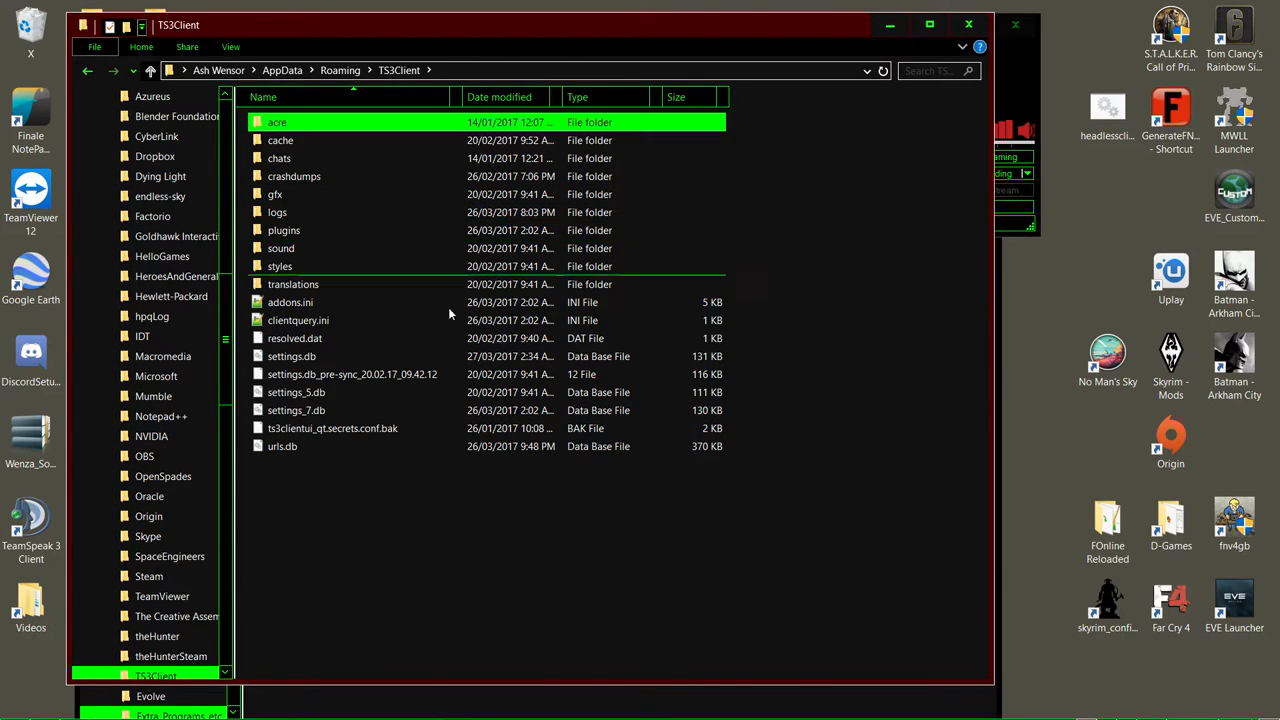
double_click(280, 140)
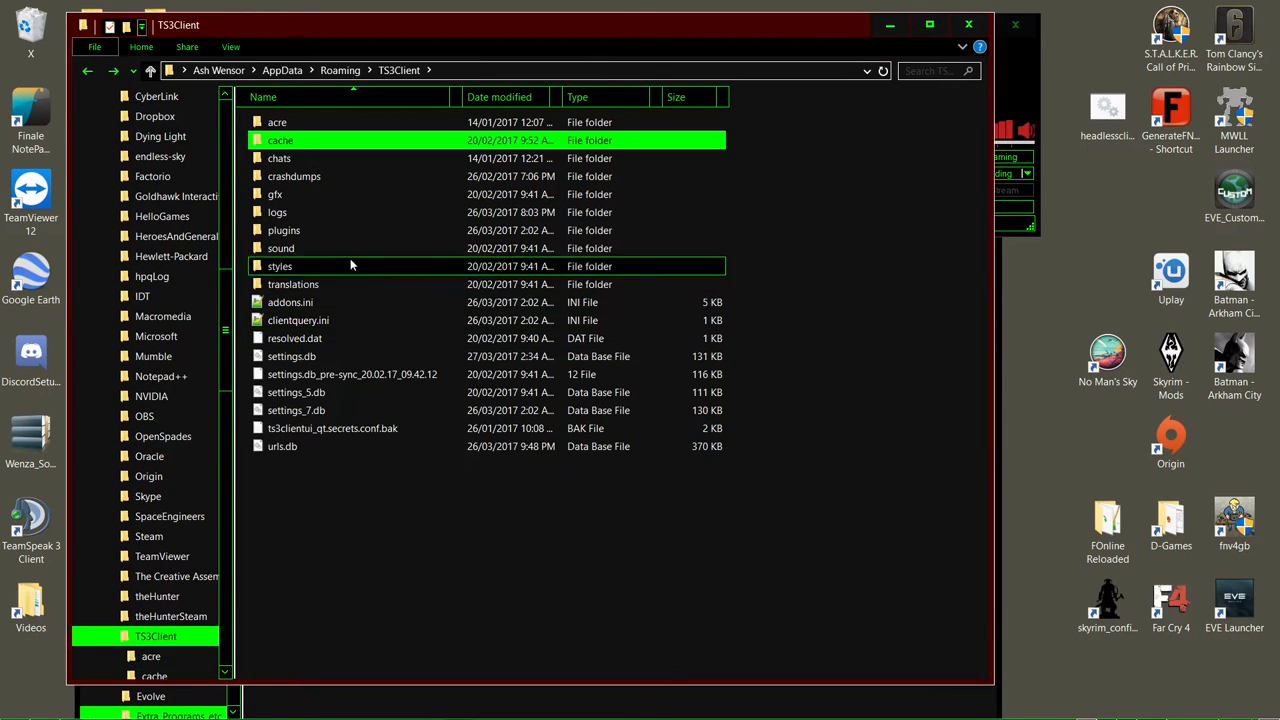
double_click(284, 230)
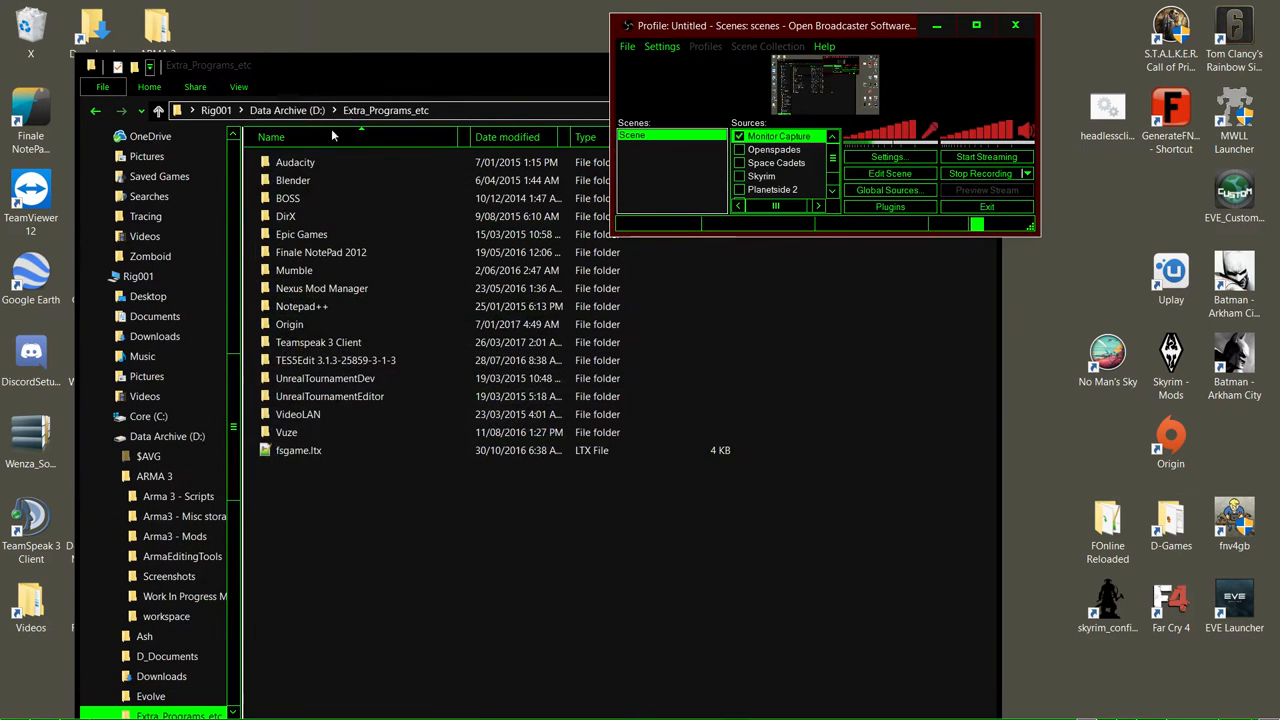
Browse from the Teamspeak 3 Client folder to Data Archive (D:) and Core (C:), noting ProgramData.
left_click(318, 342)
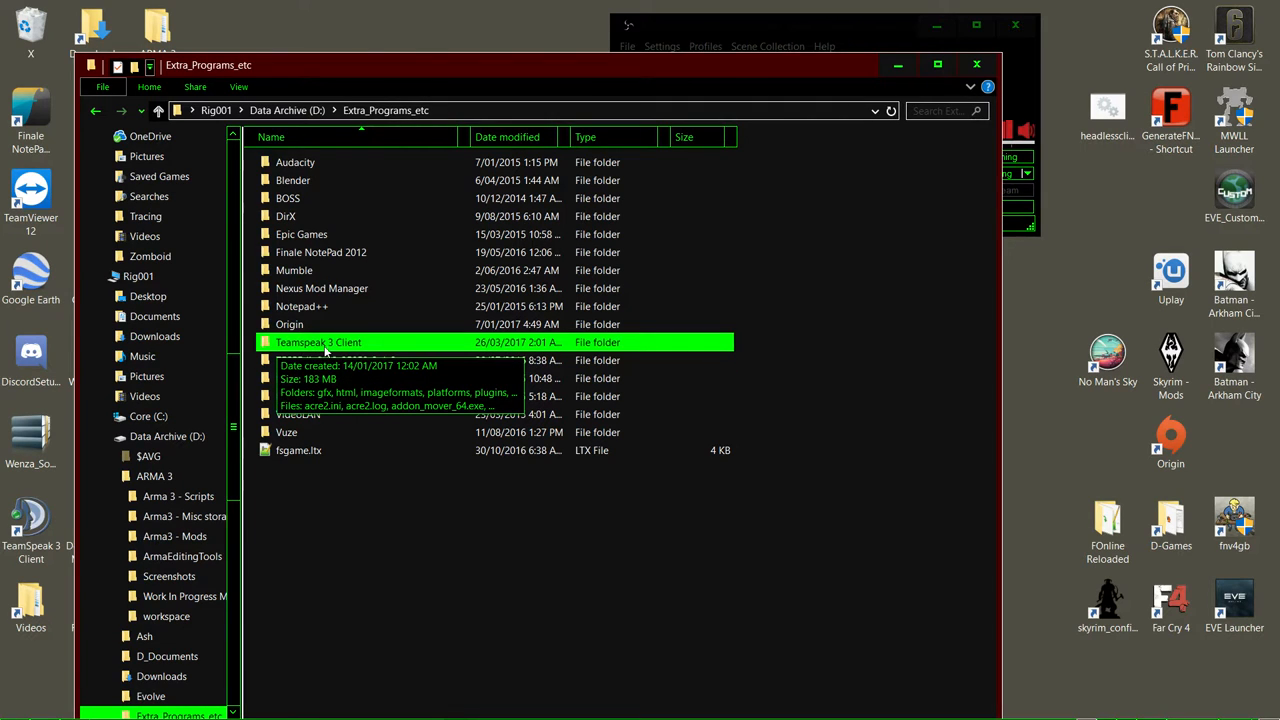
mouse_move(404, 596)
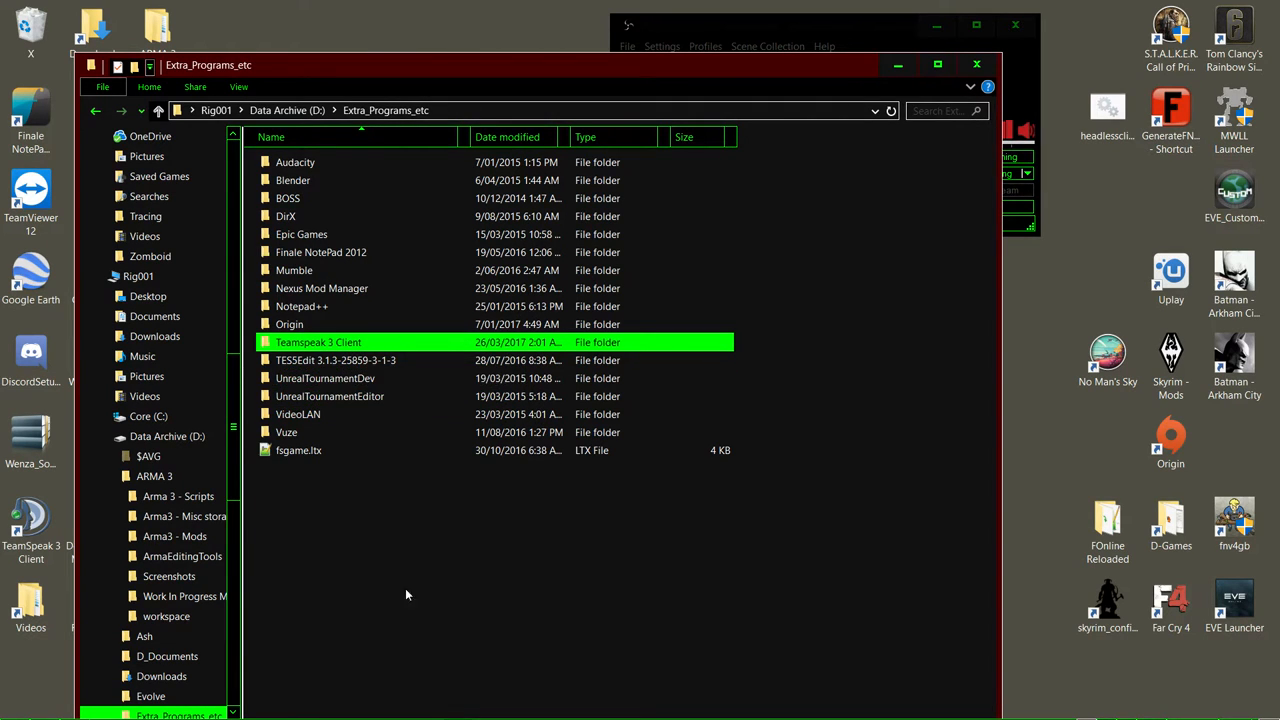
mouse_move(456, 706)
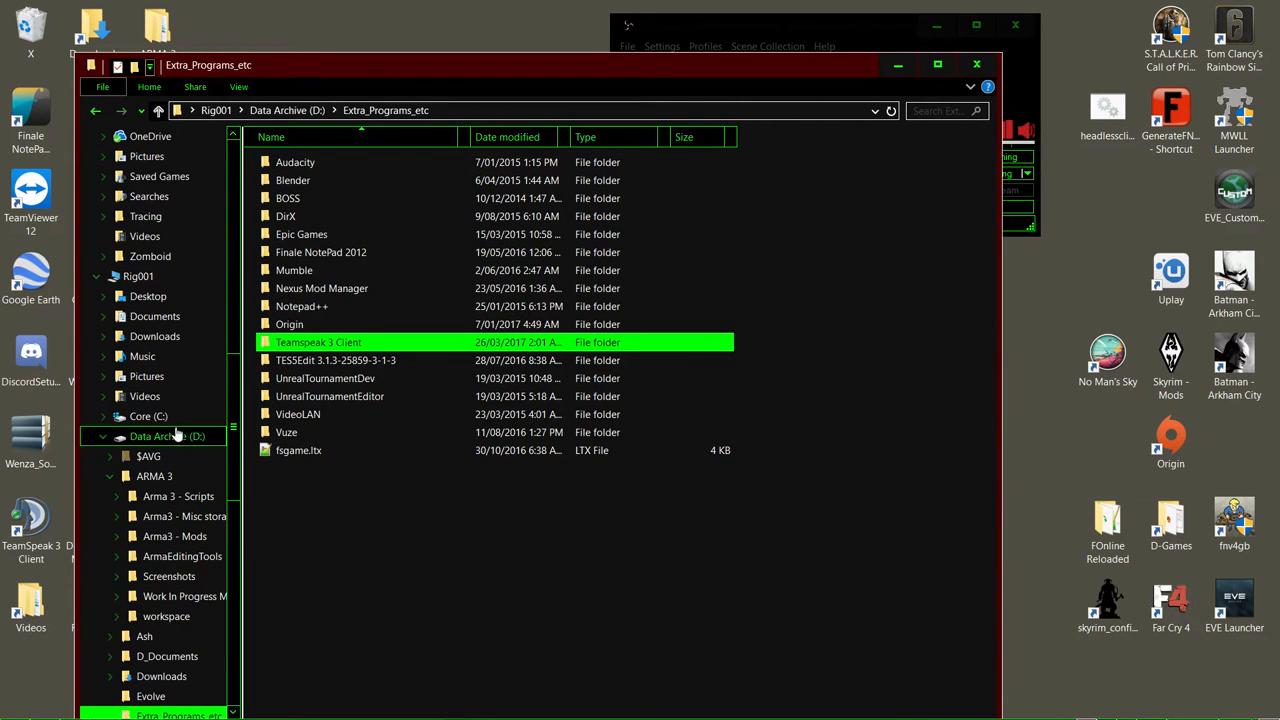
left_click(168, 436)
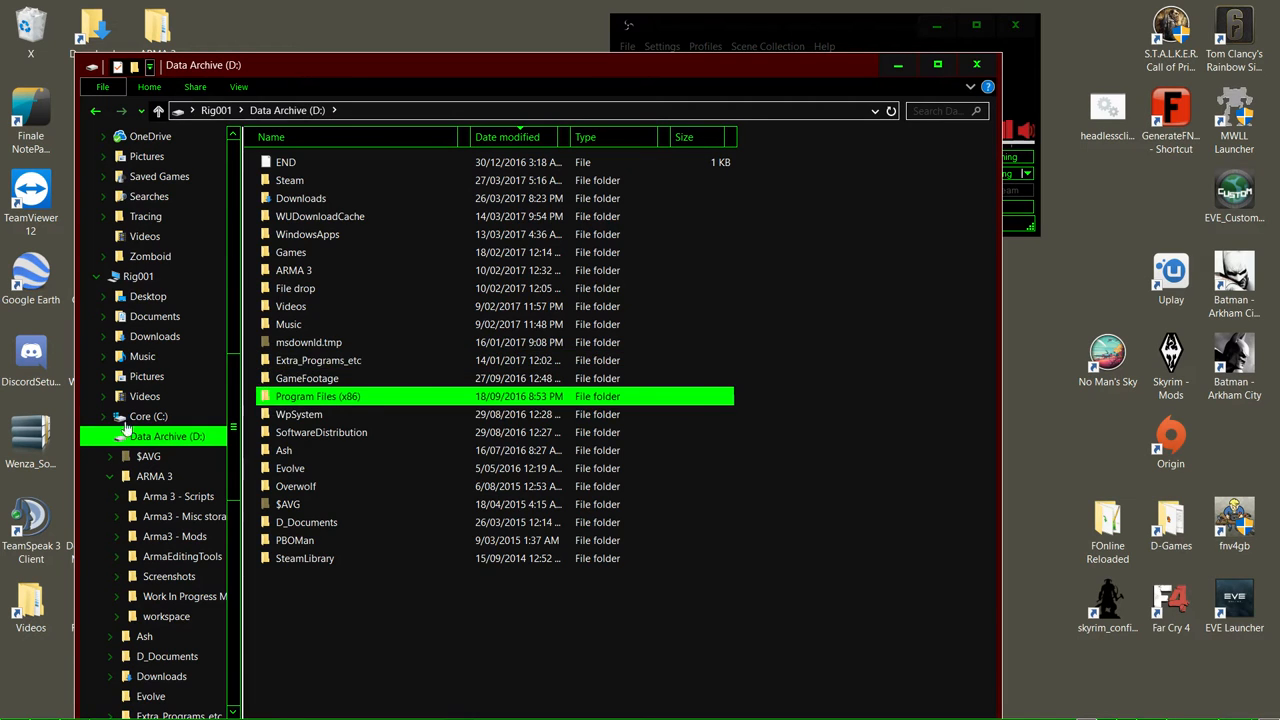
left_click(148, 416)
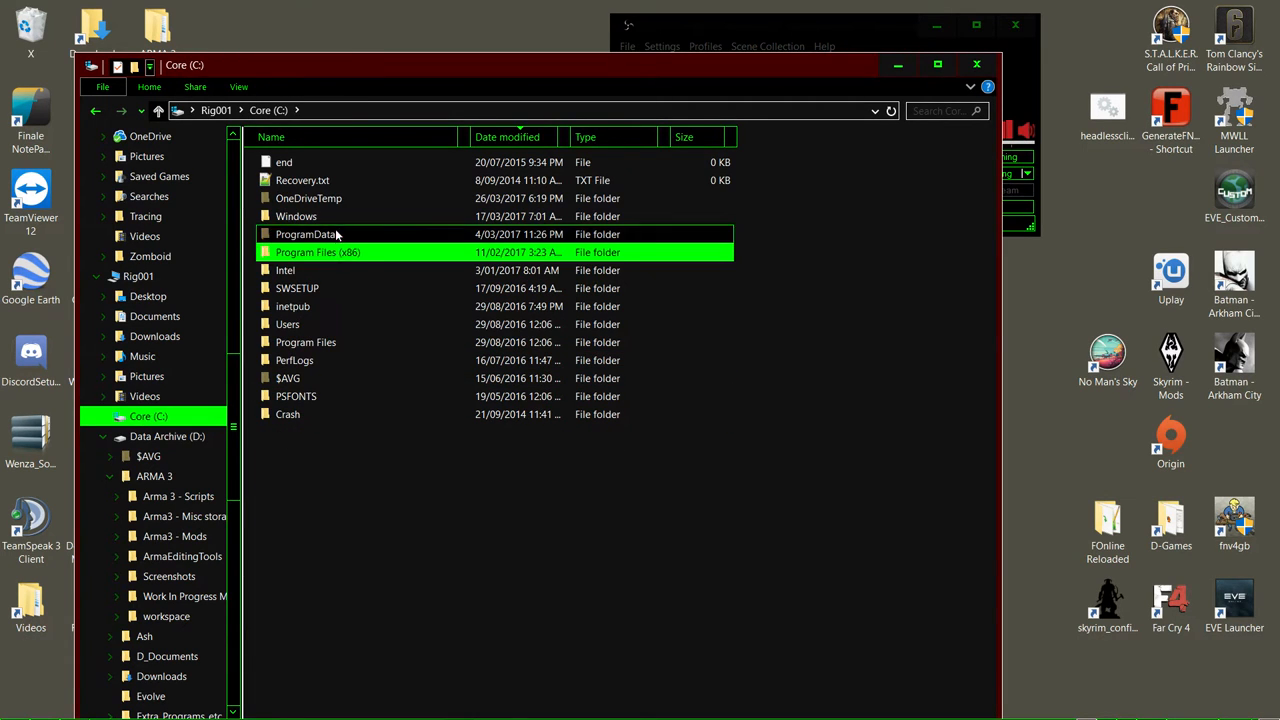
left_click(304, 234)
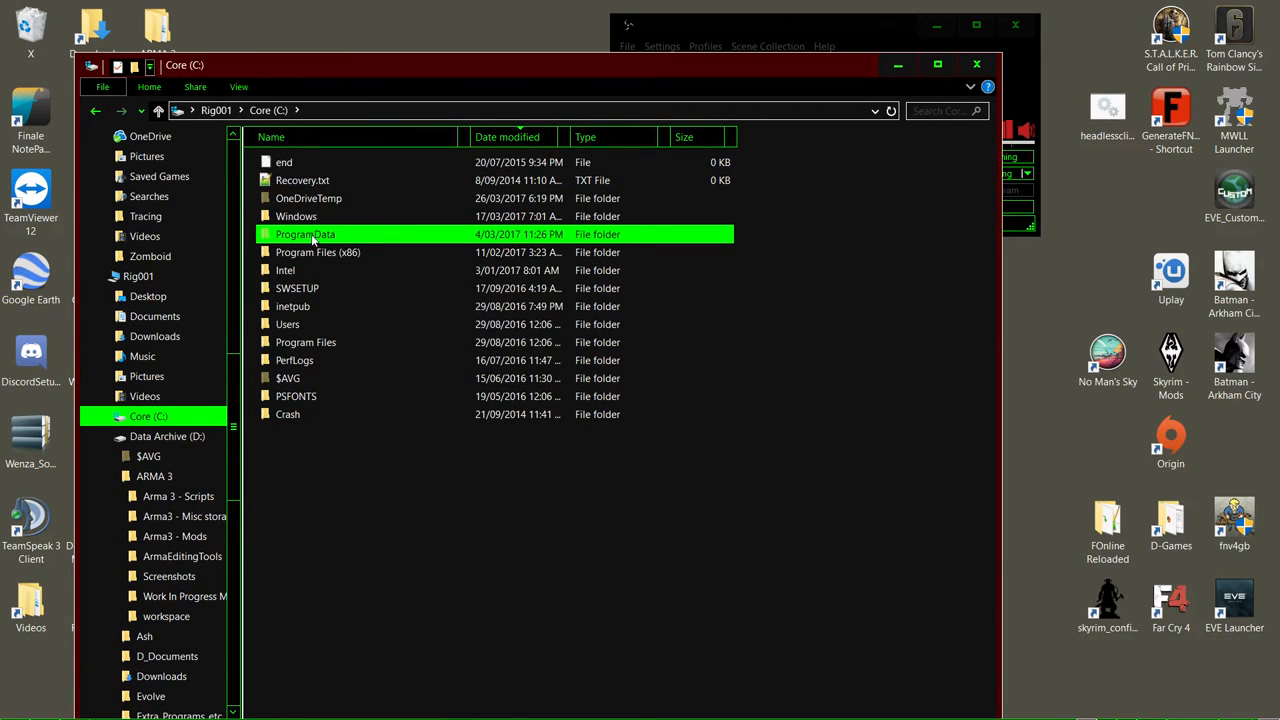
Look inside the ARMA 3 folder on Data Archive (D:) and return to the top of the drive.
left_click(168, 436)
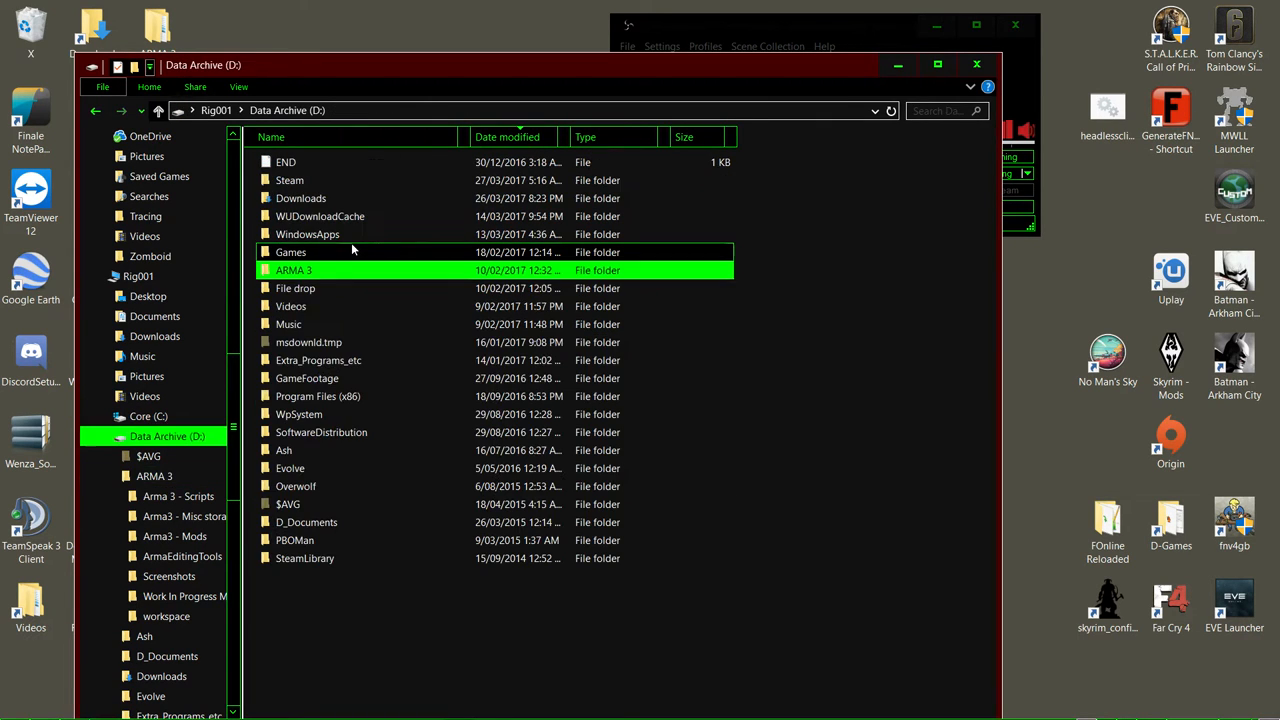
double_click(294, 270)
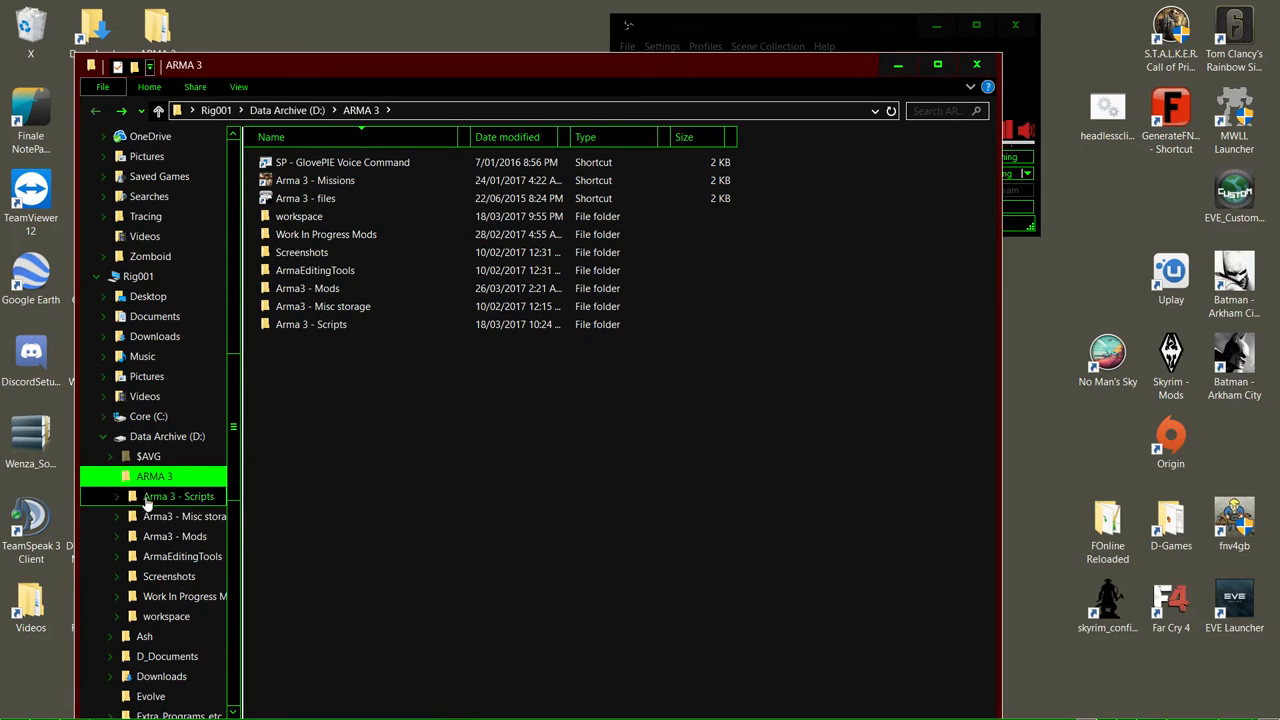
left_click(168, 436)
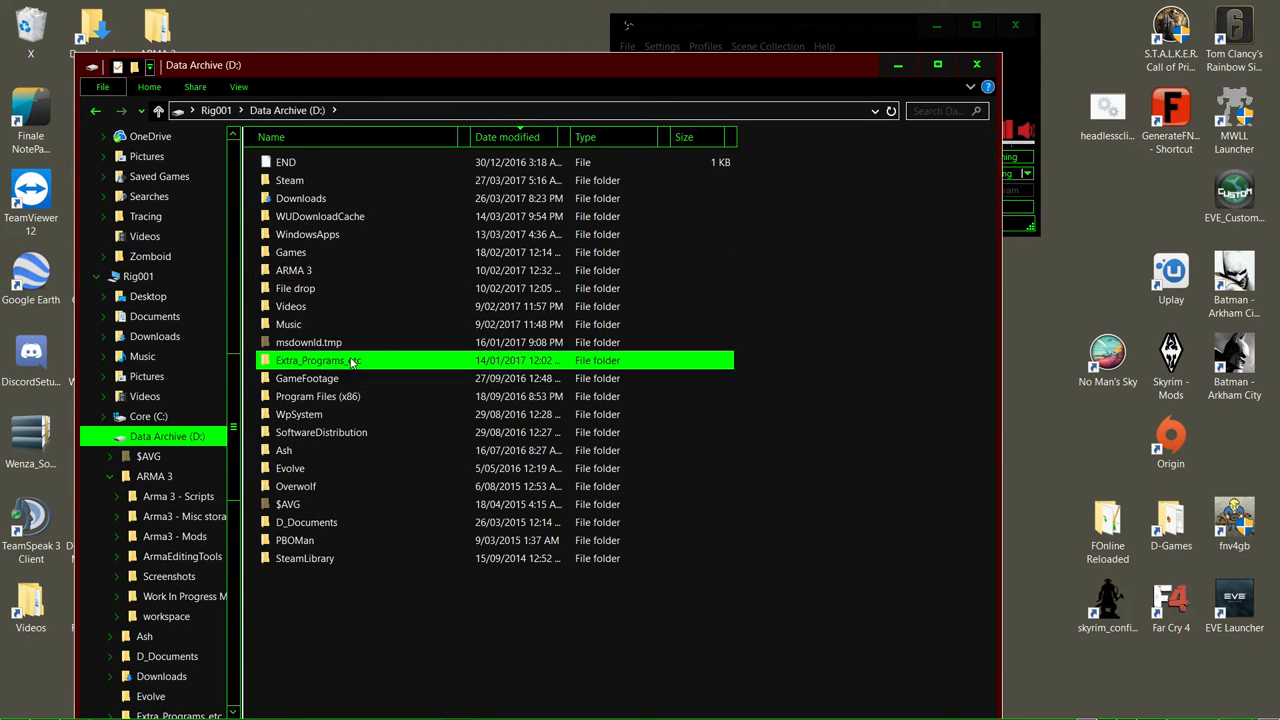
Open Extra_Programs_etc, the Teamspeak 3 Client folder and its plugins folder, then go back to the client folder.
double_click(318, 360)
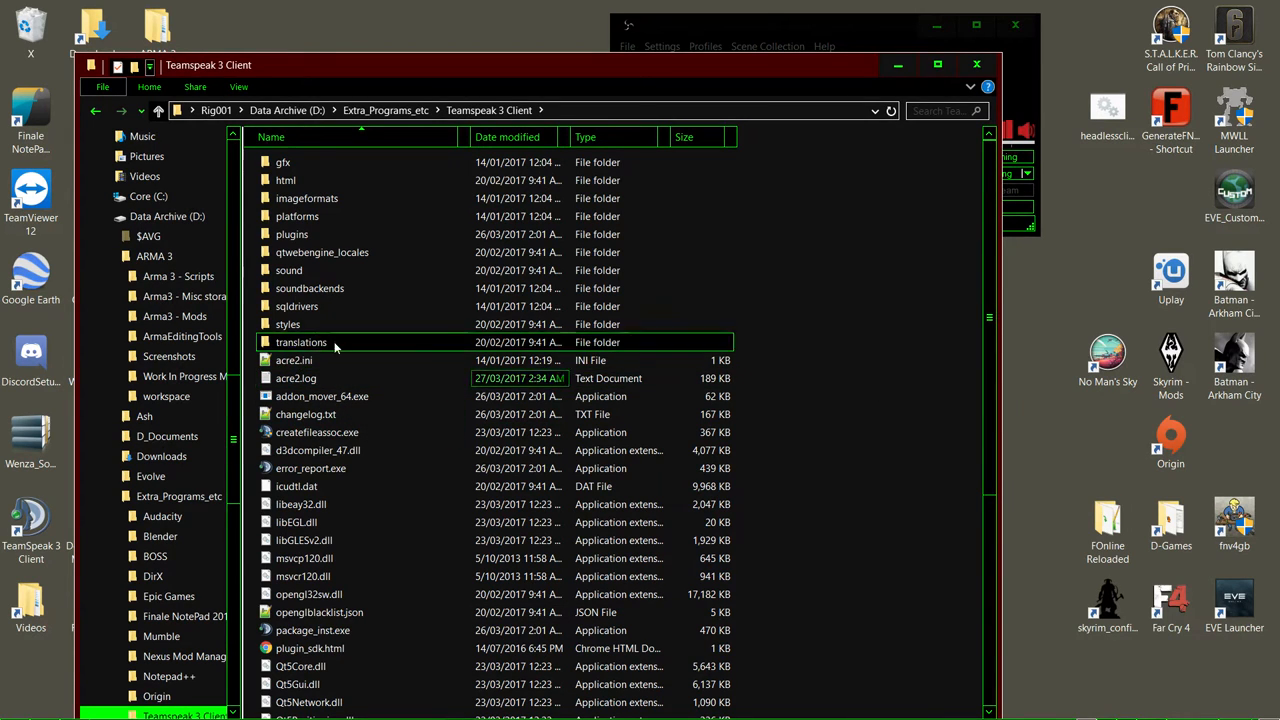
double_click(292, 234)
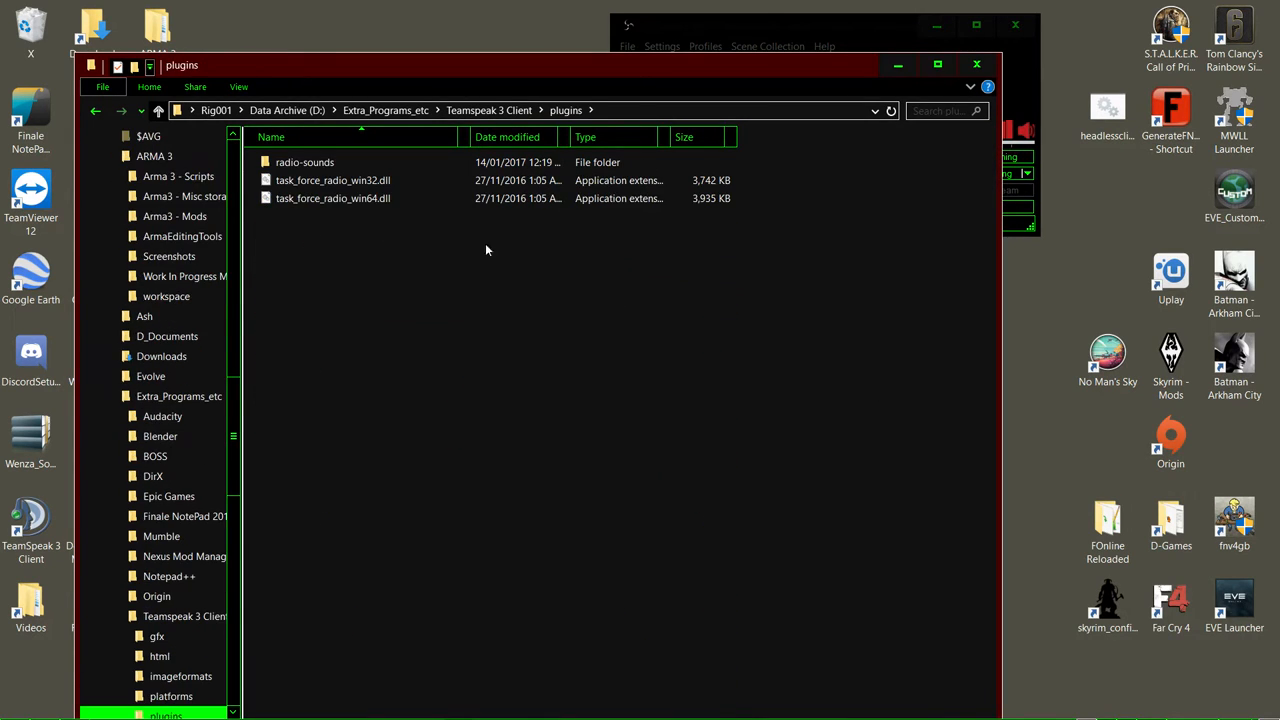
left_click(488, 110)
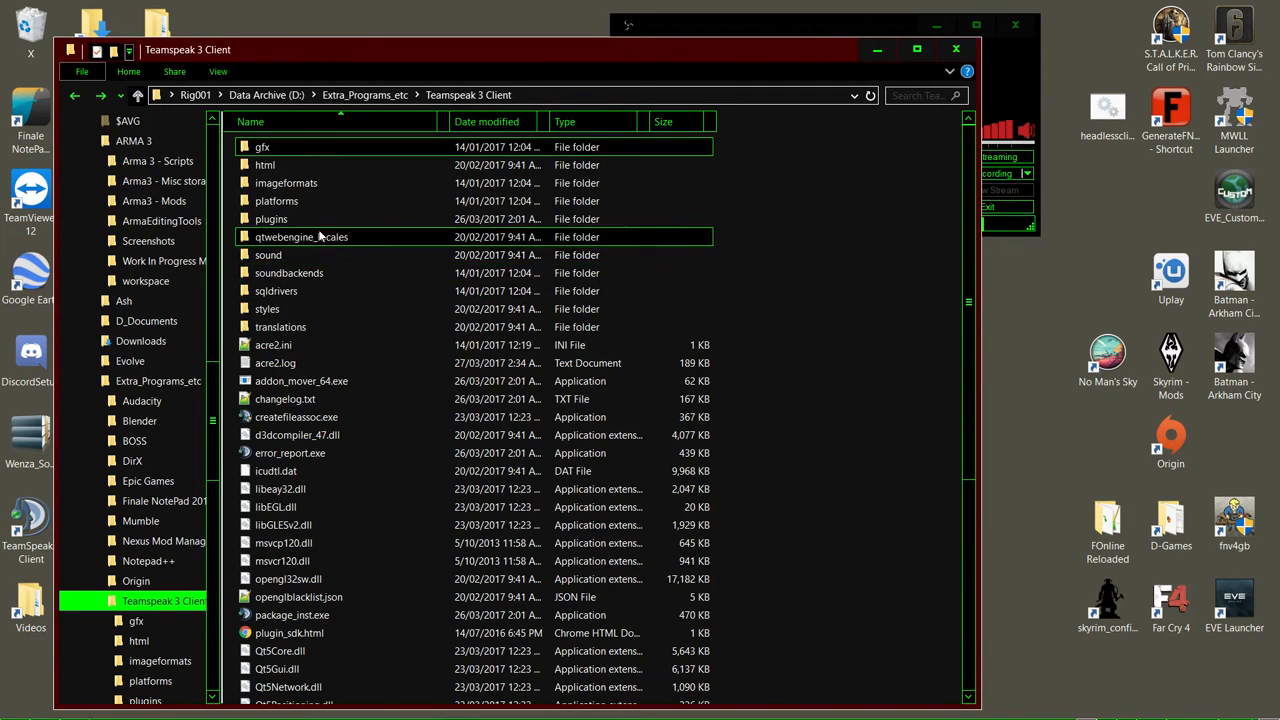
left_click(272, 218)
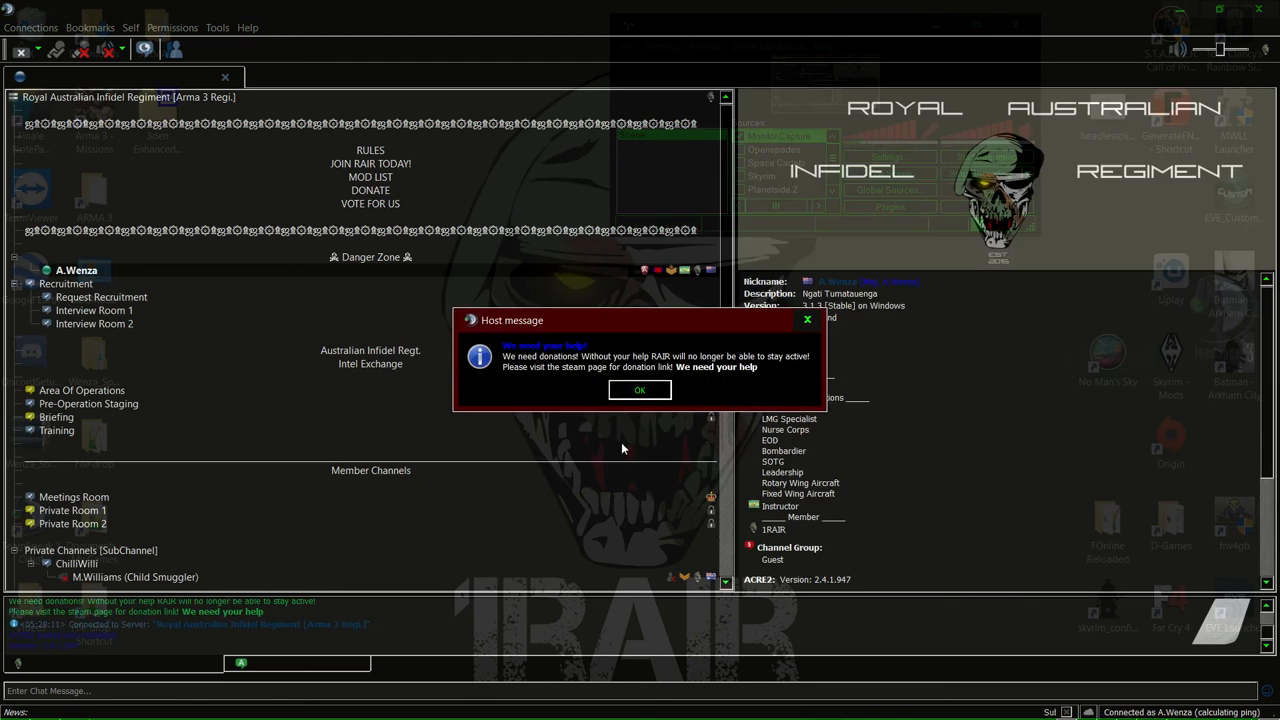
Dismiss the host donation message and browse the channel list showing ACRE2 version 2.4.1.947.
left_click(216, 28)
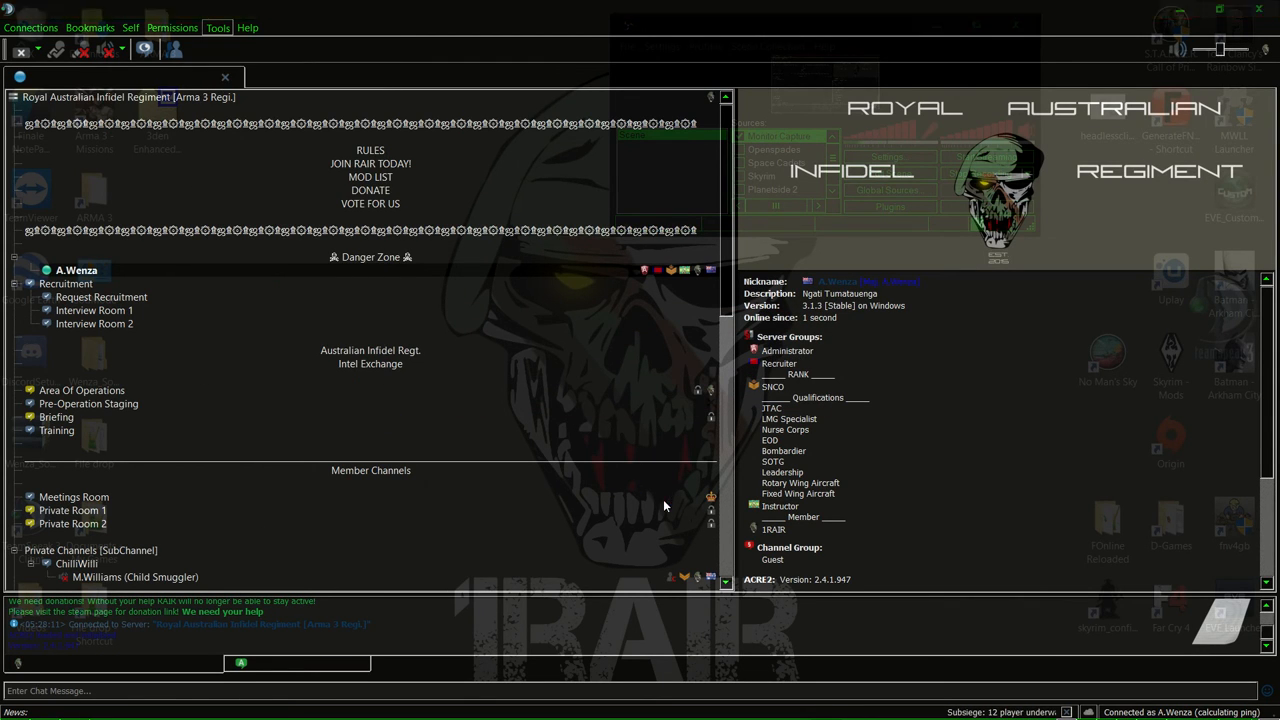
left_click(216, 28)
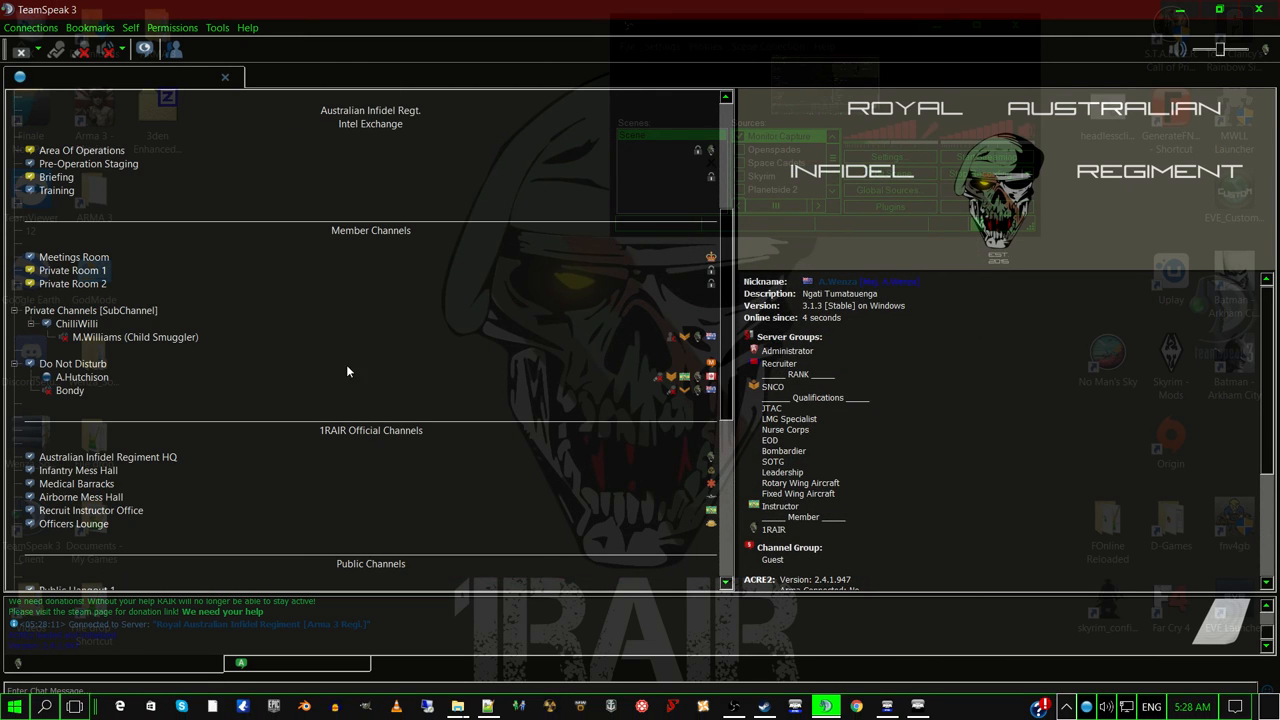
left_click(764, 708)
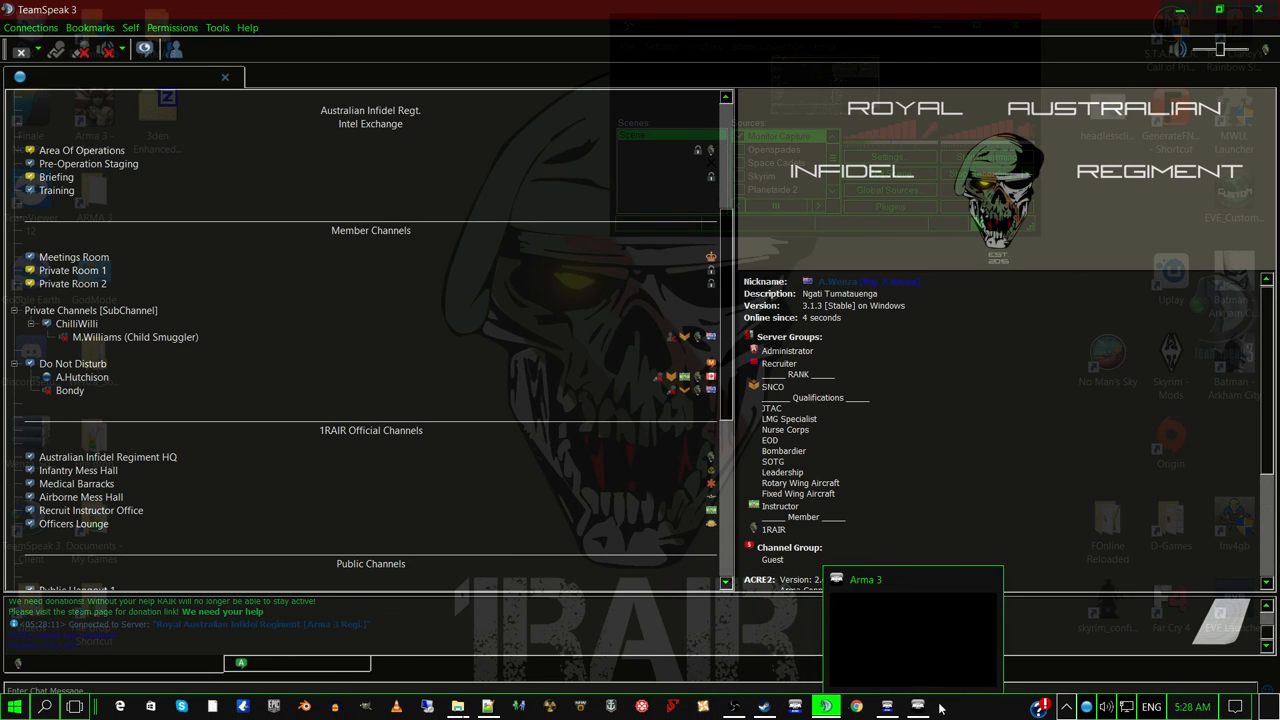
left_click(824, 708)
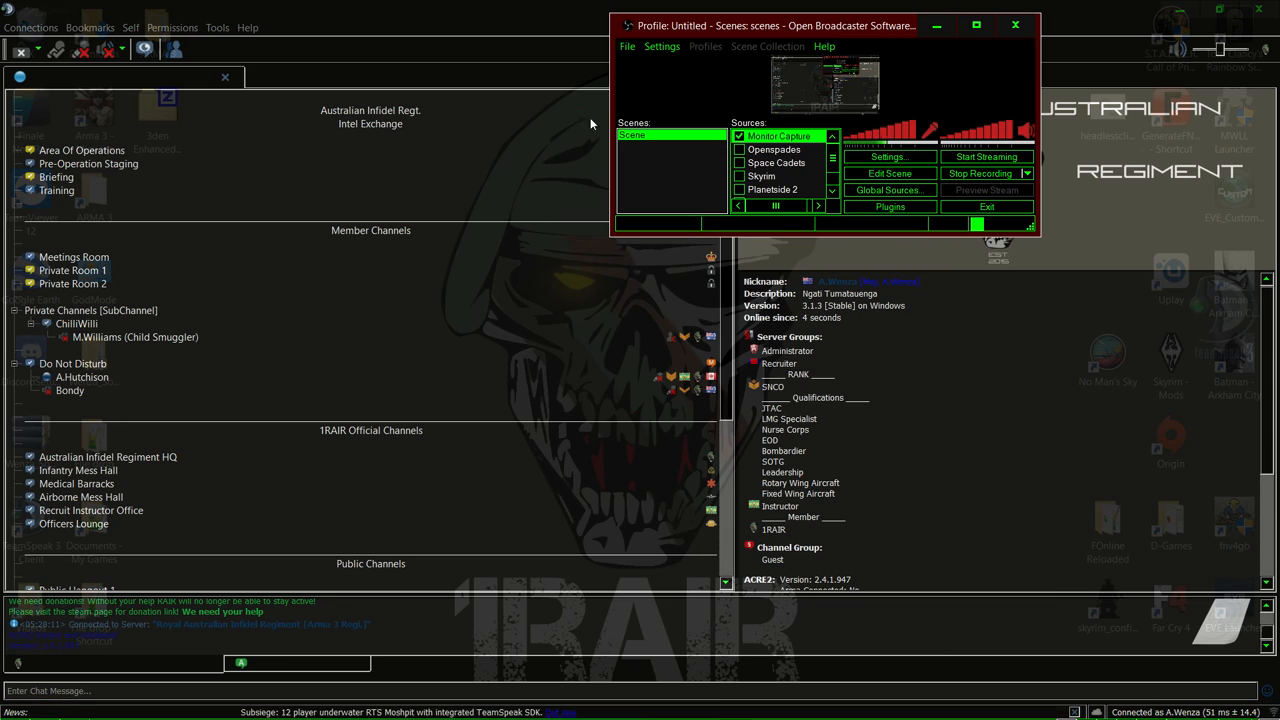